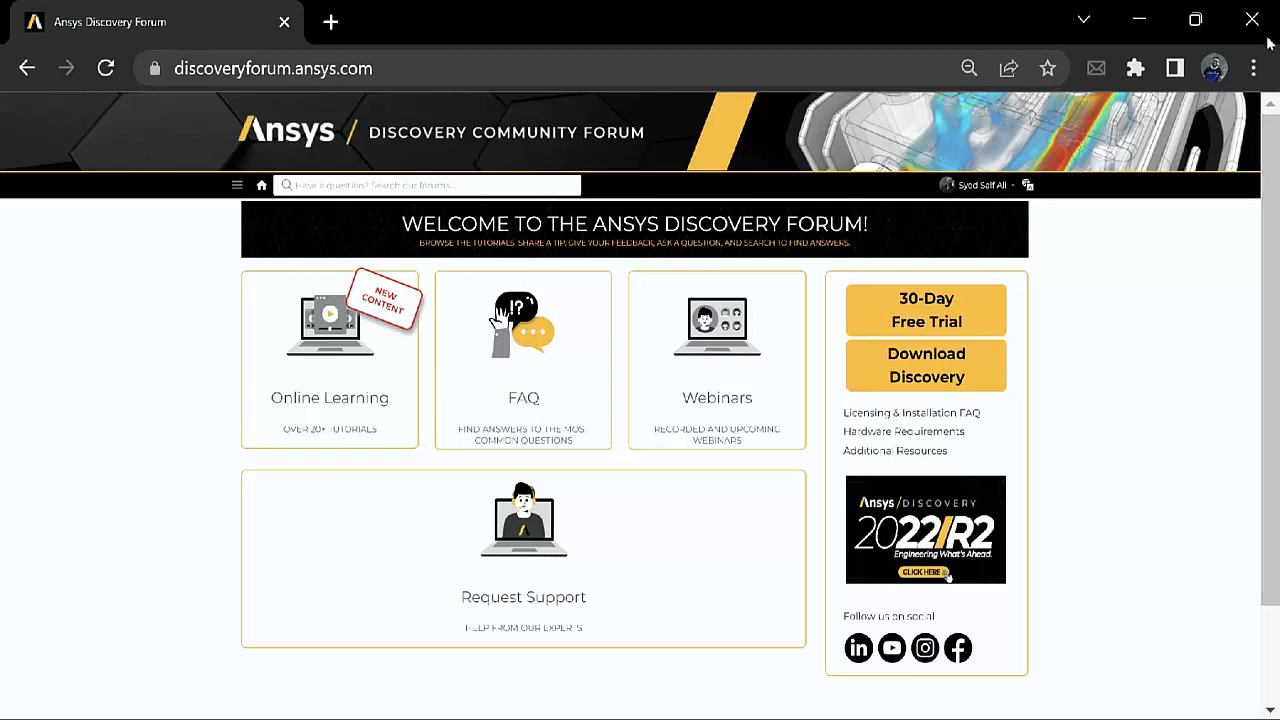
# Enlarge the forum home page, scroll down, and follow the Download Discovery link
pyautogui.click(1253, 68)
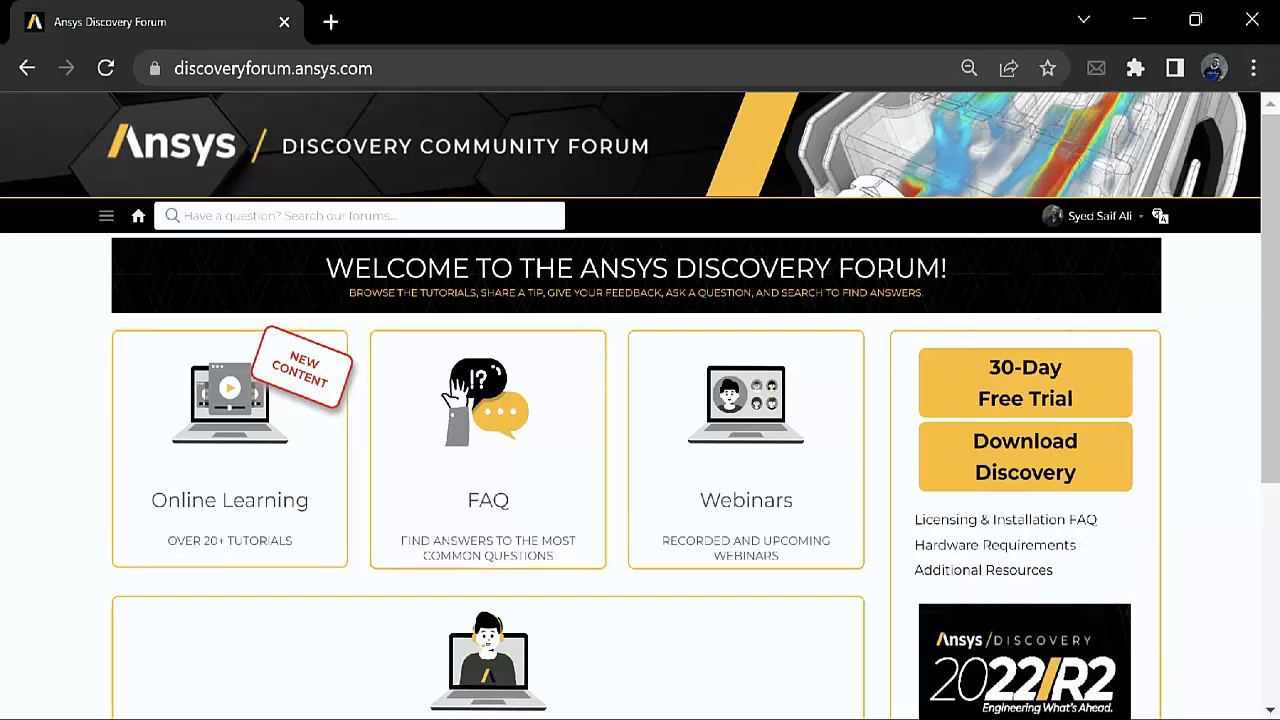
pyautogui.scroll(-3)
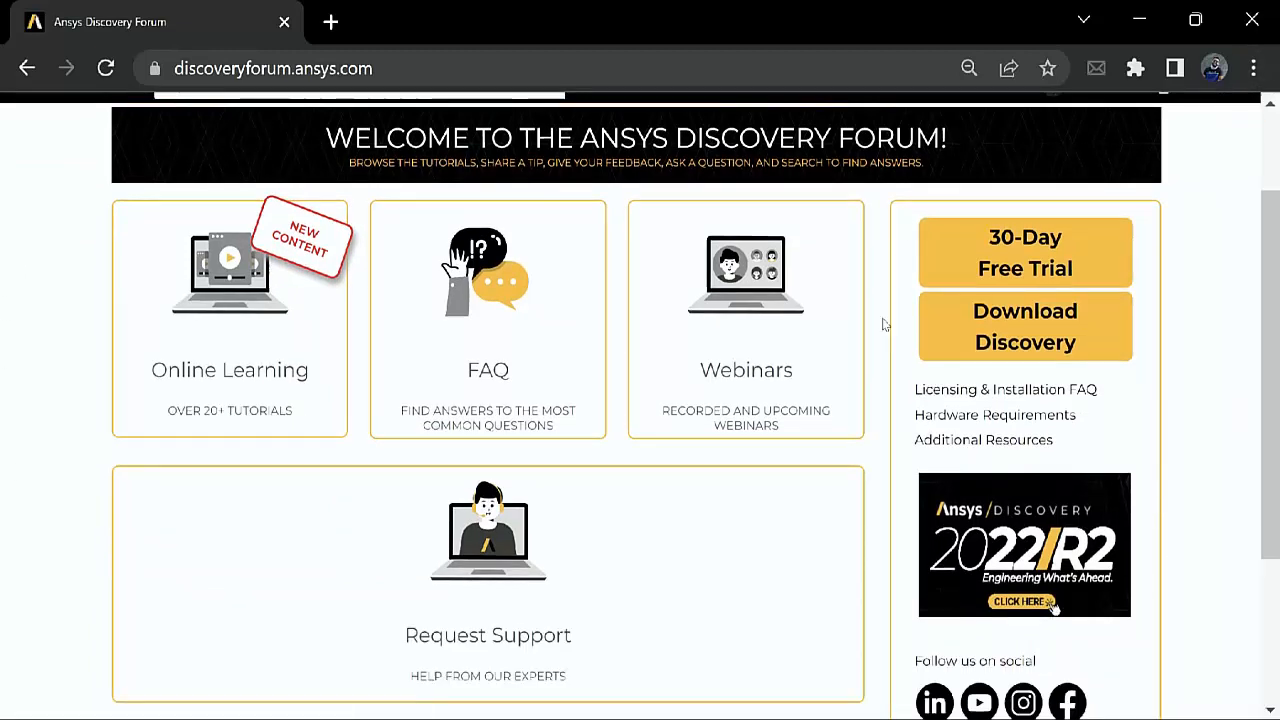
pyautogui.click(1024, 326)
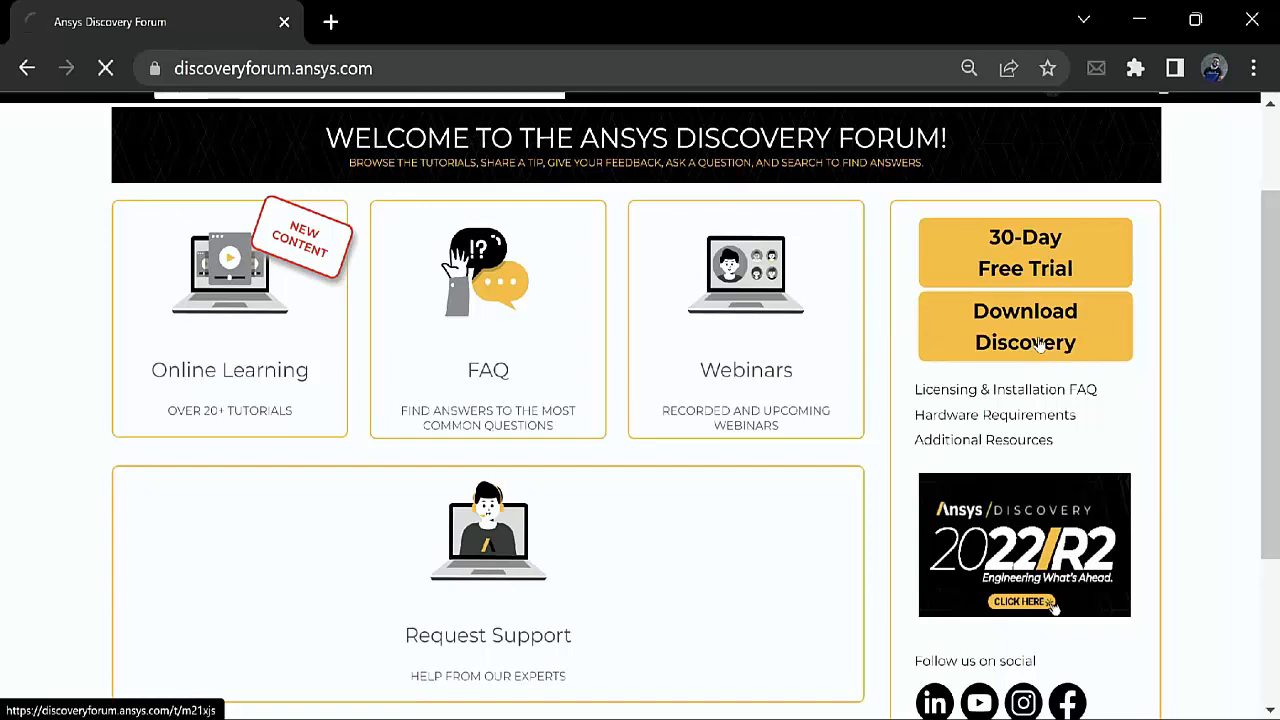
# Let the Discovery Downloads page load its Discovery and SpaceClaim packages
pyautogui.click(1024, 326)
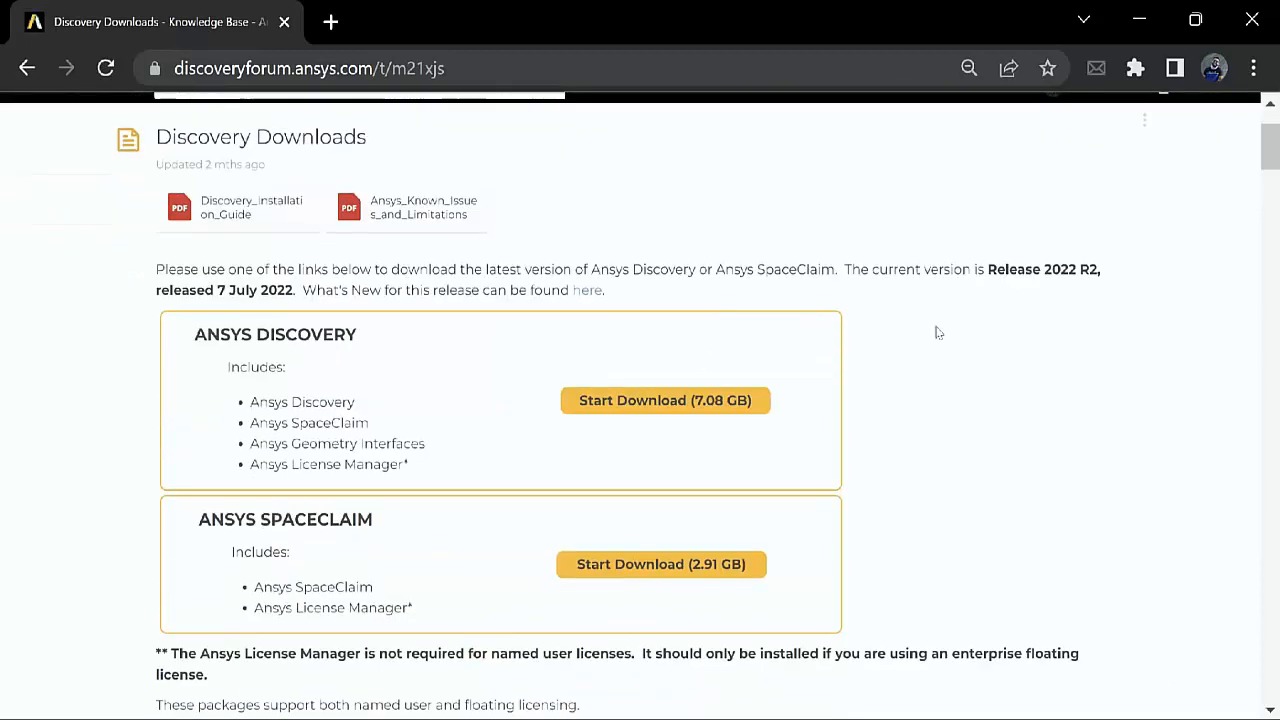
pyautogui.moveTo(100, 245)
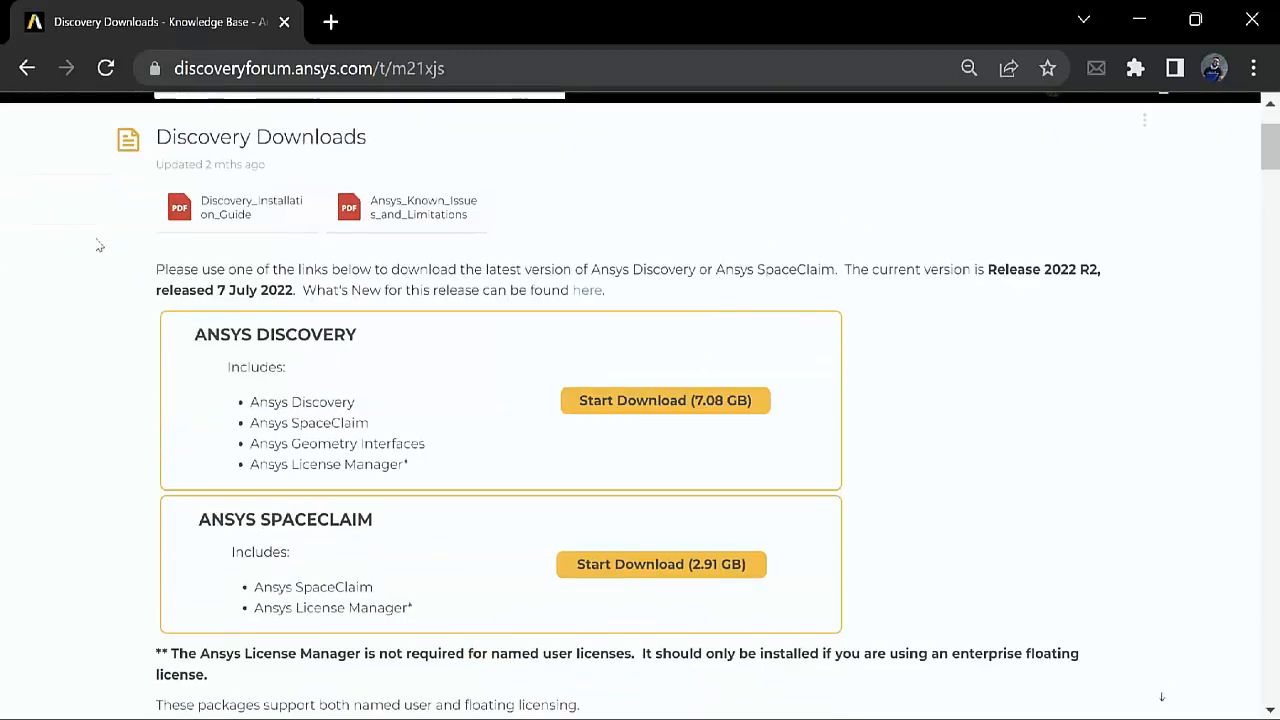
pyautogui.moveTo(112, 305)
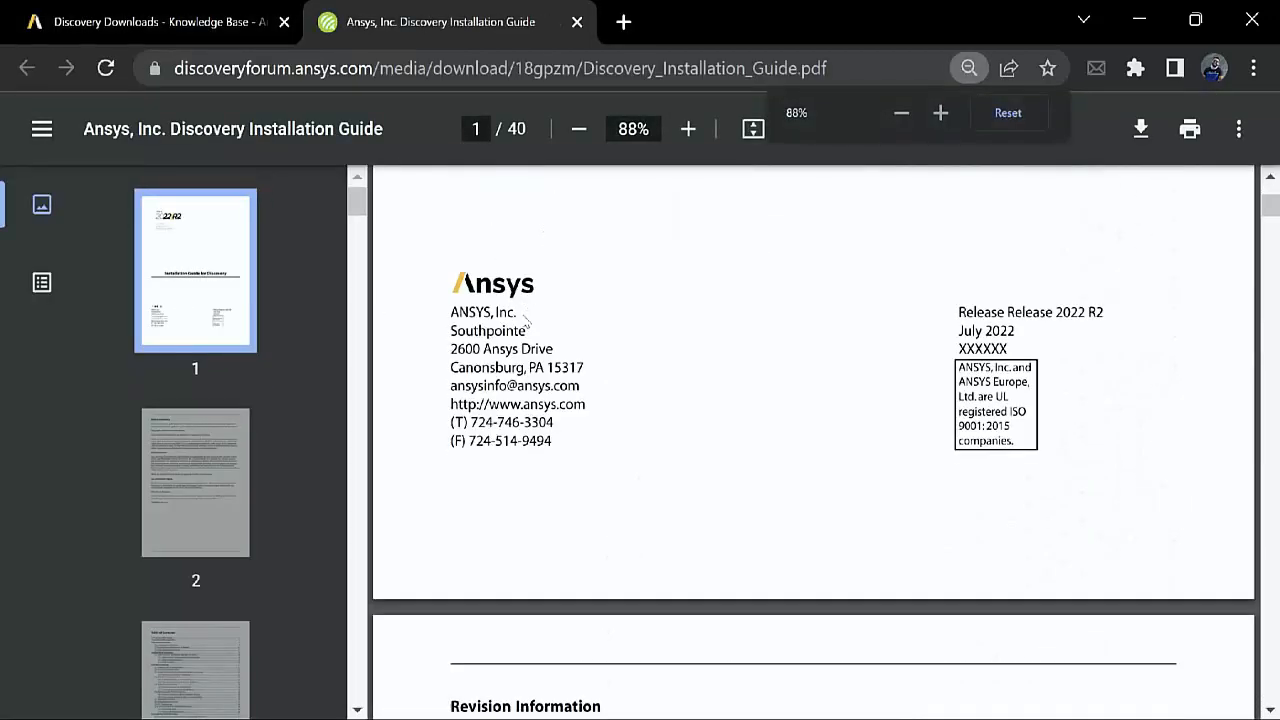
# Scroll through the Discovery Installation Guide PDF before returning to the downloads page
pyautogui.scroll(-3)
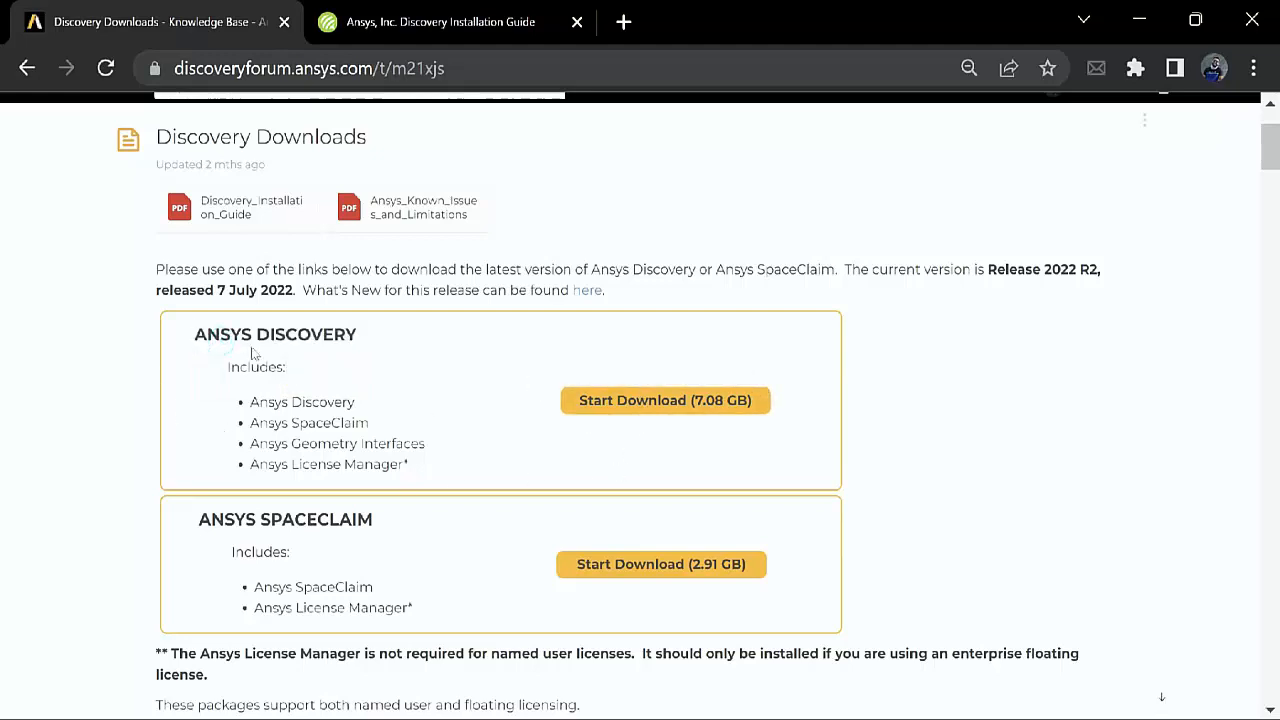
pyautogui.doubleClick(265, 422)
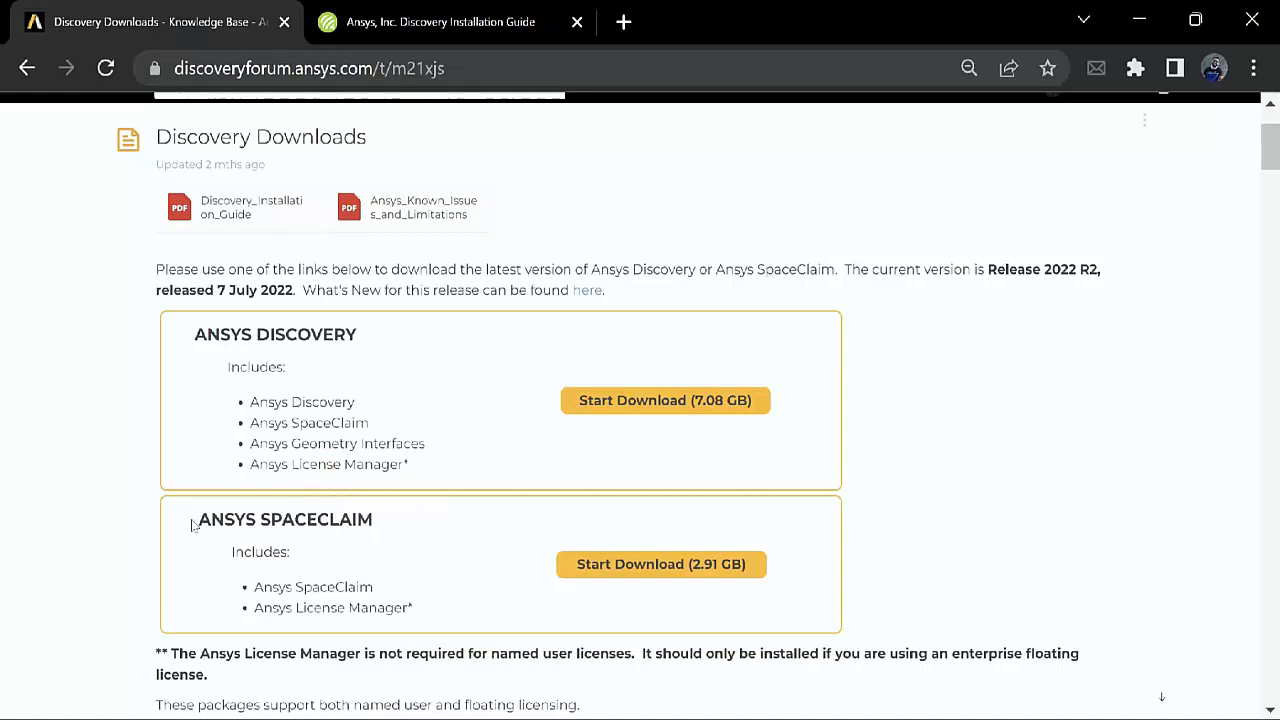
pyautogui.moveTo(422, 487)
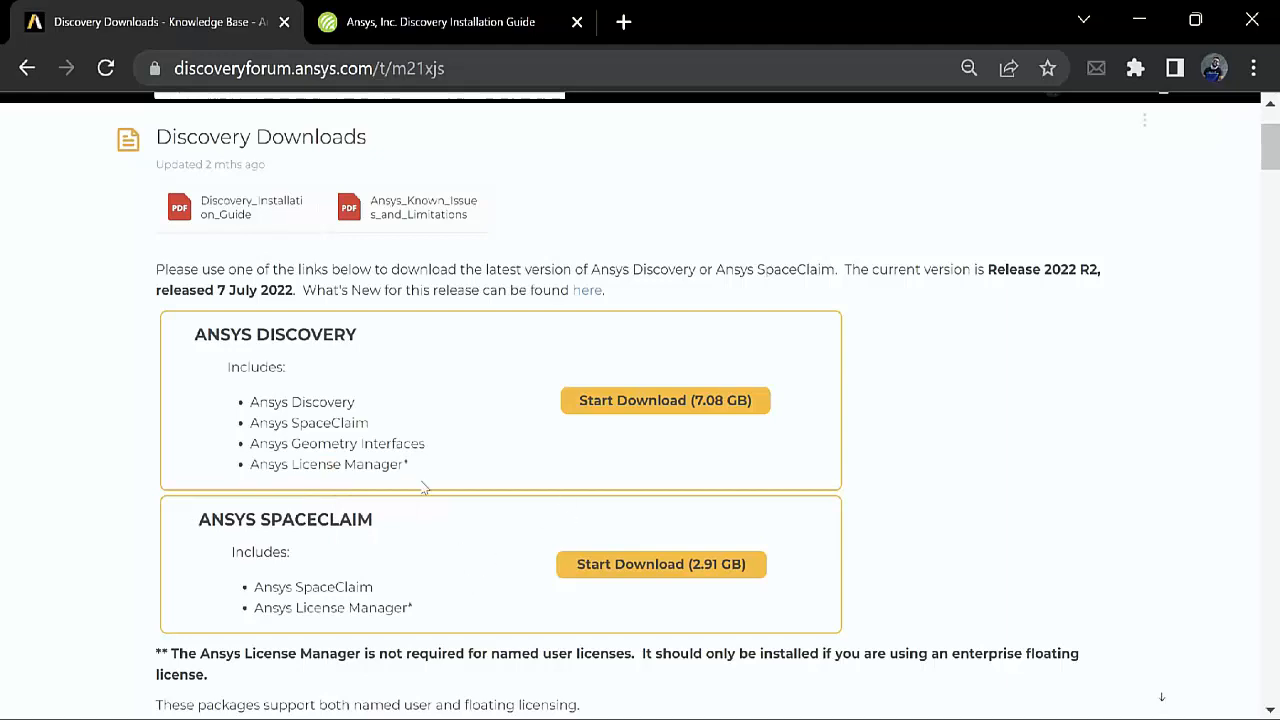
pyautogui.moveTo(790, 553)
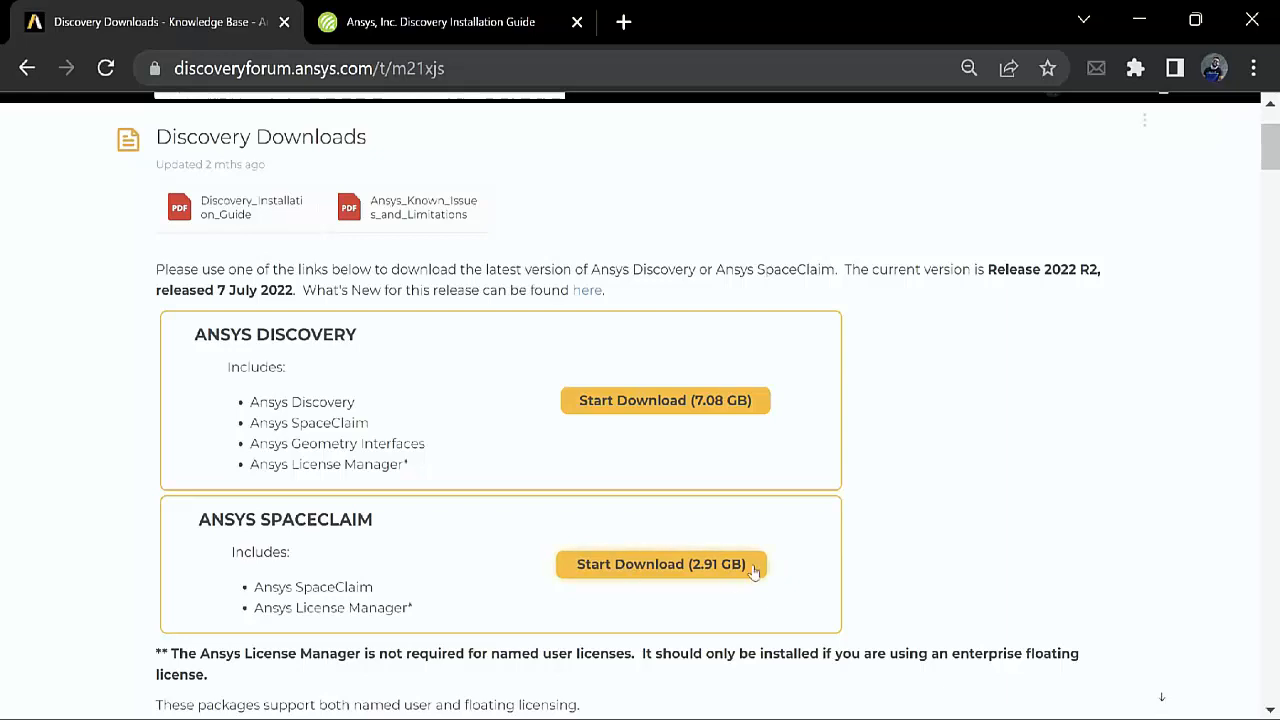
pyautogui.doubleClick(285, 519)
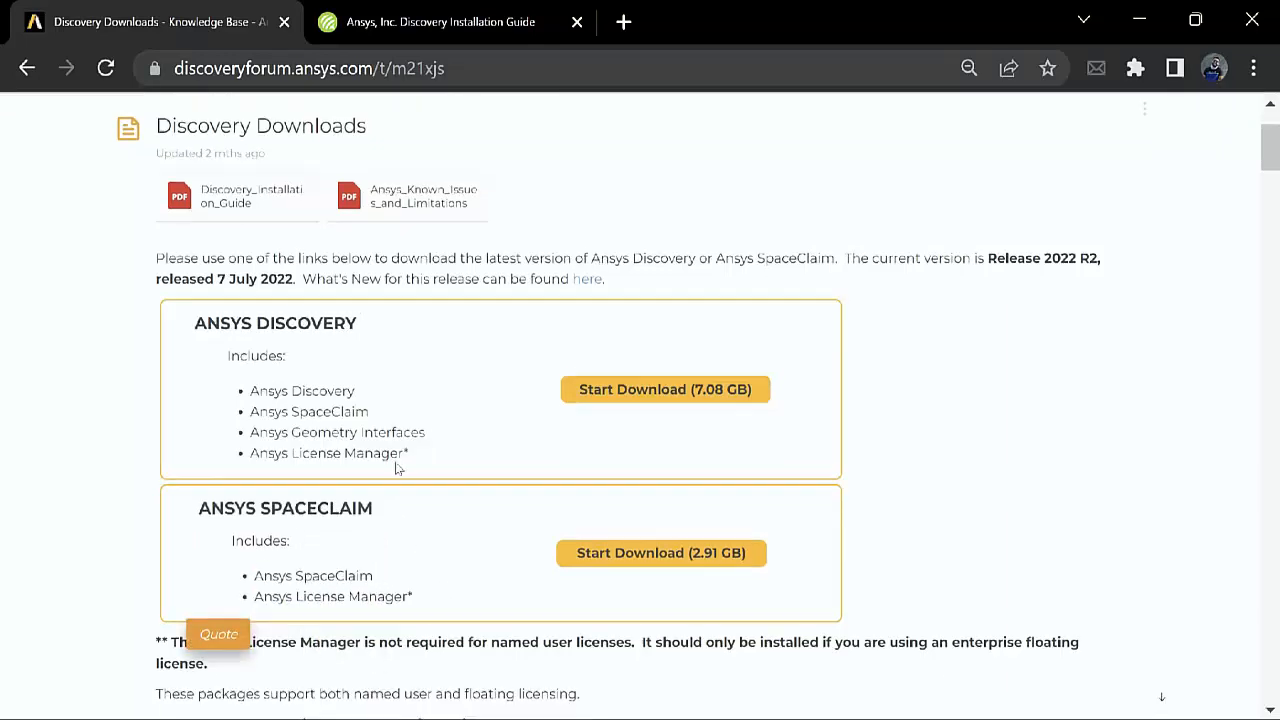
pyautogui.scroll(-3)
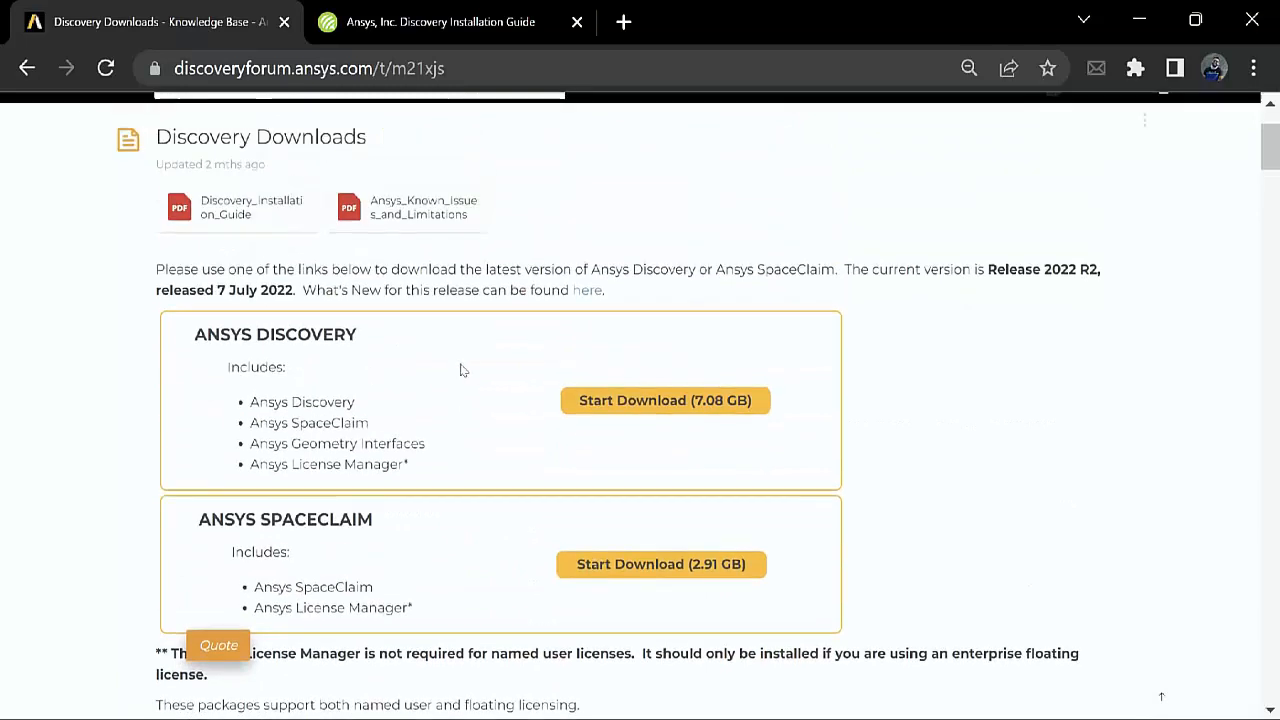